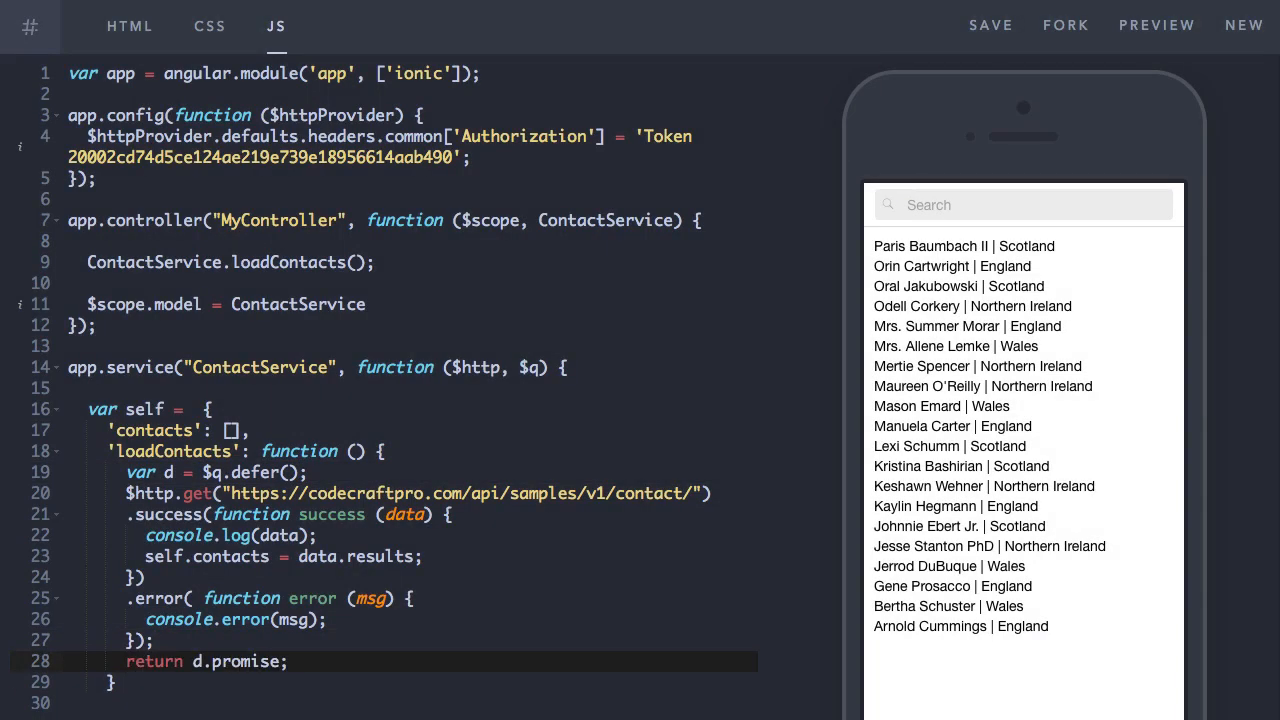
pyautogui.write('.then()')
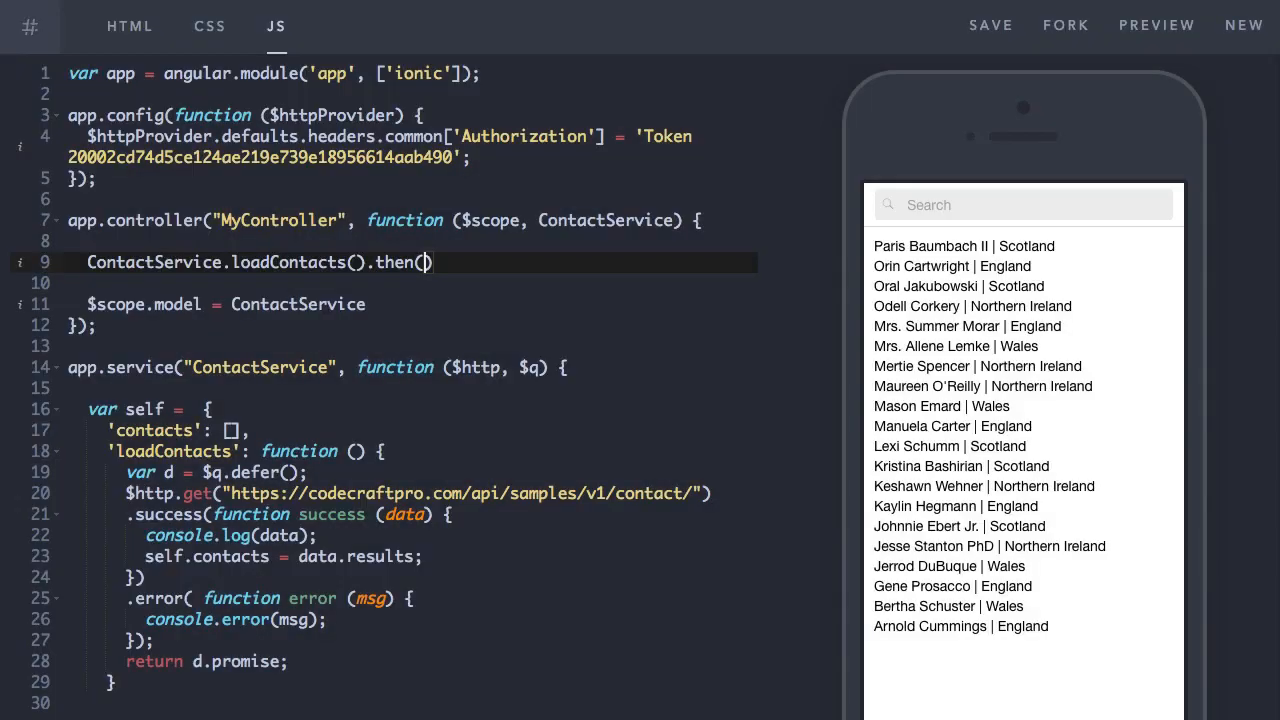